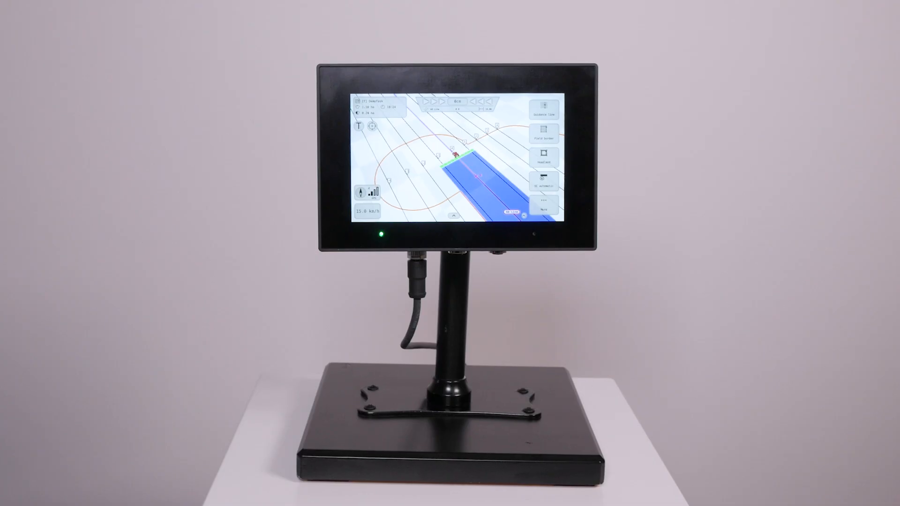
{"action": "left_click", "coordinate": [543, 212]}
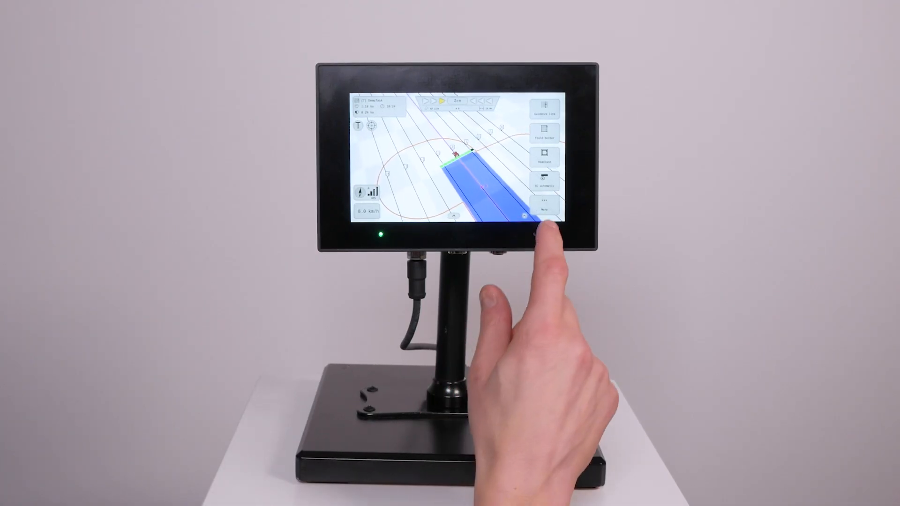